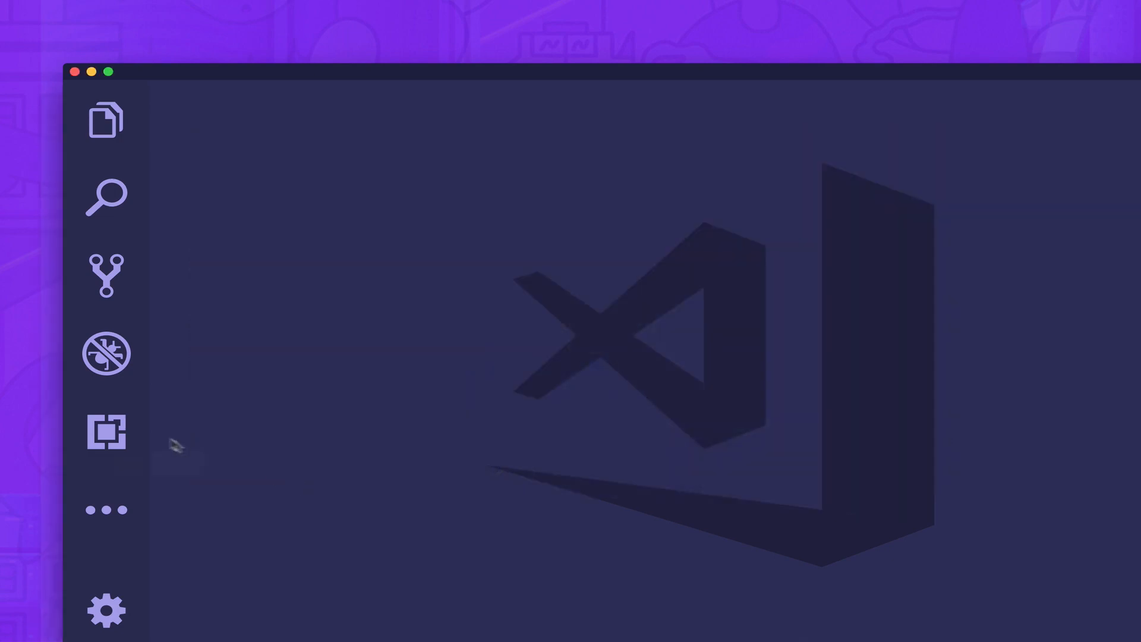
click(106, 431)
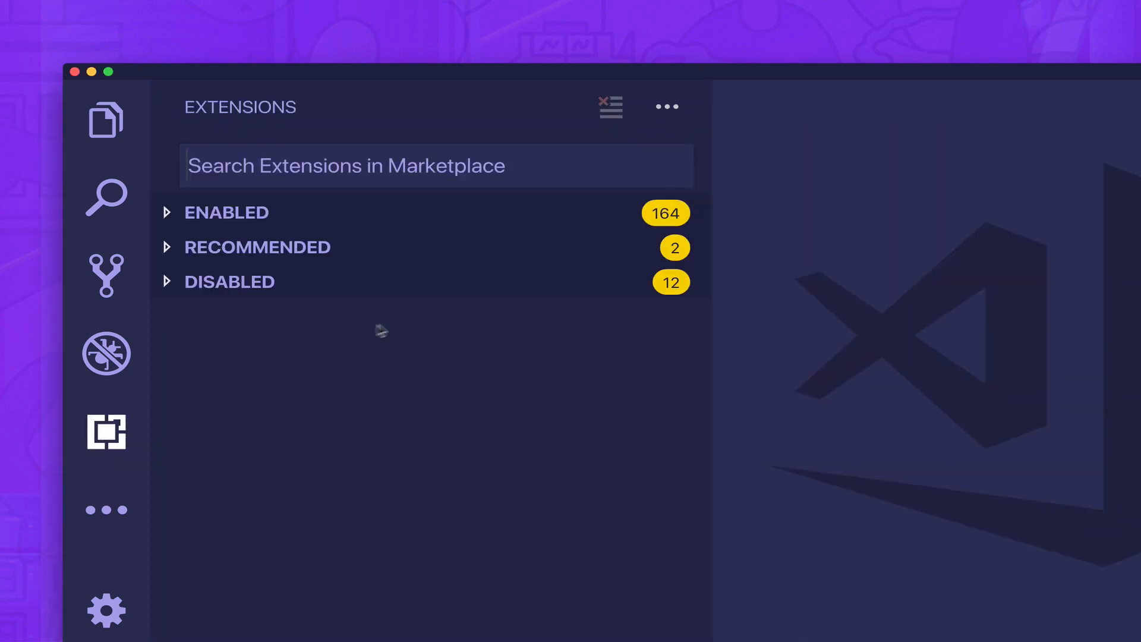
text(@out)
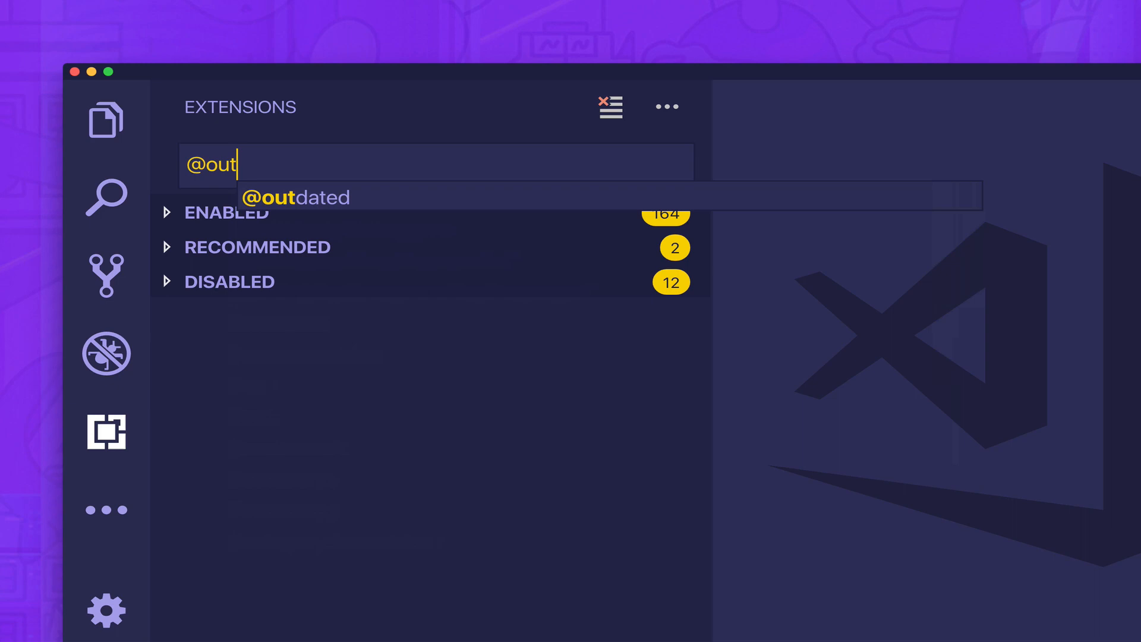
text(dated)
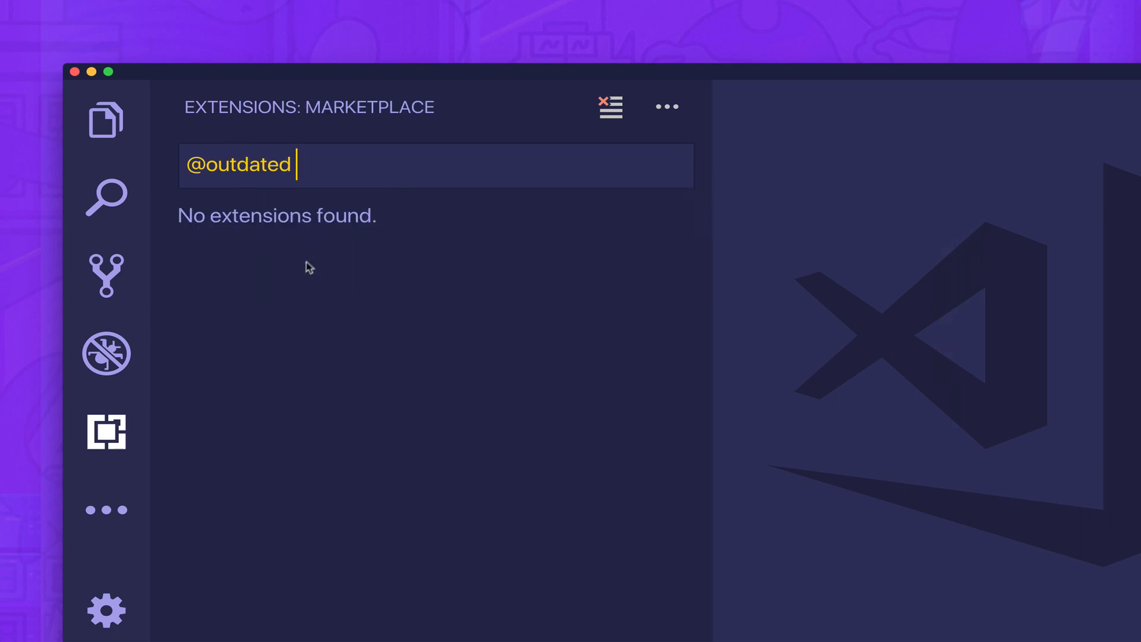
mouse_move(358, 264)
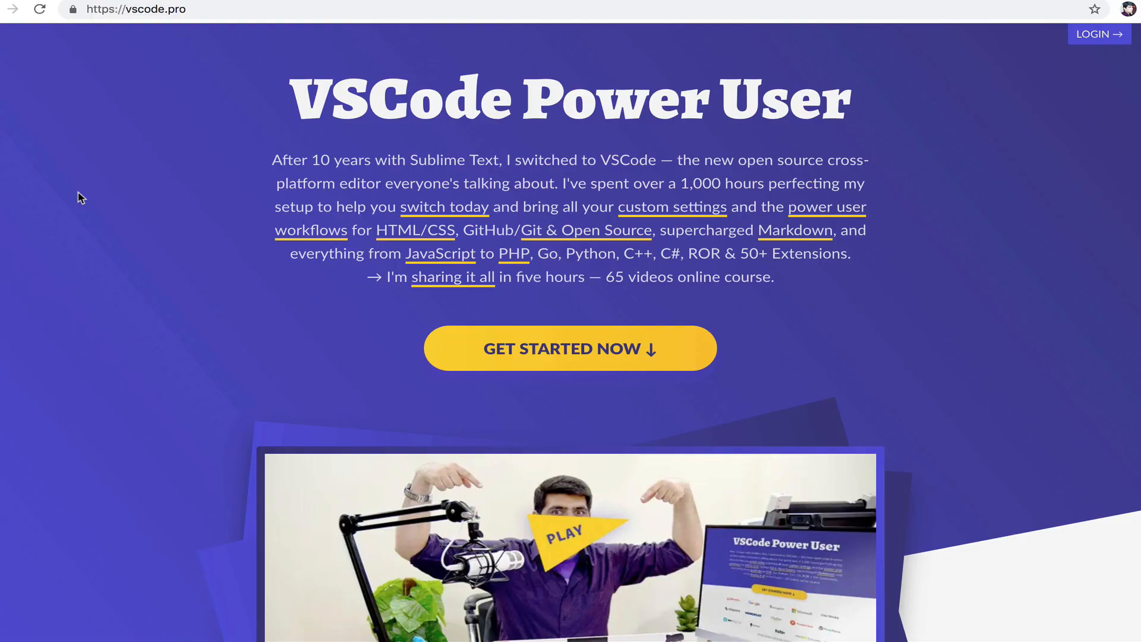
Select the vscode.pro address and skim the VSCode Power User course page
click(145, 59)
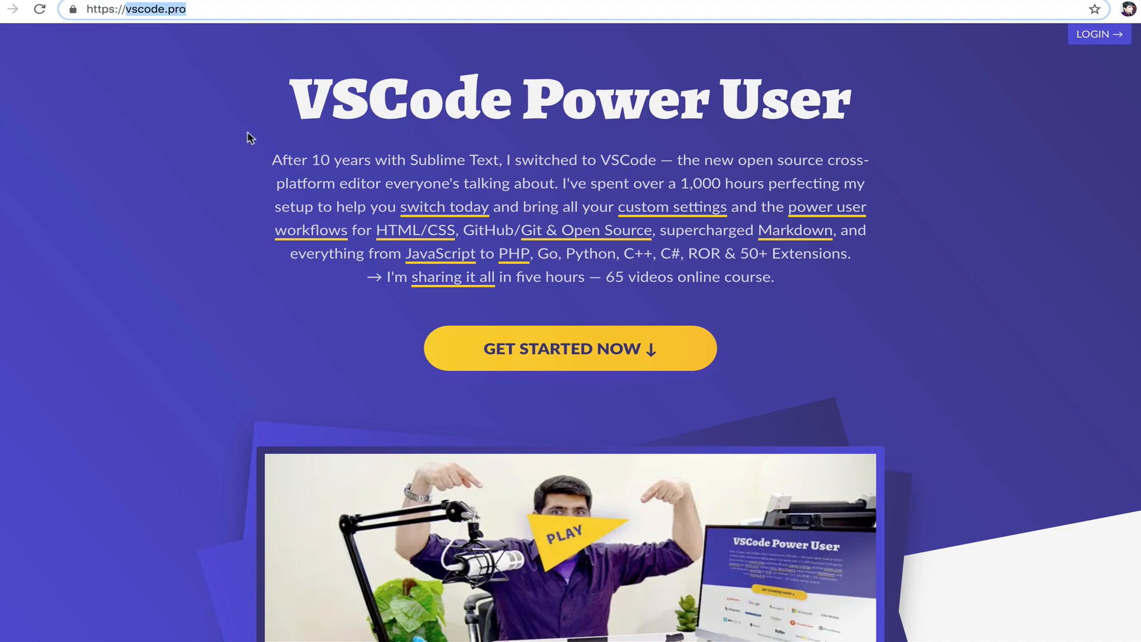
scroll(down, 3)
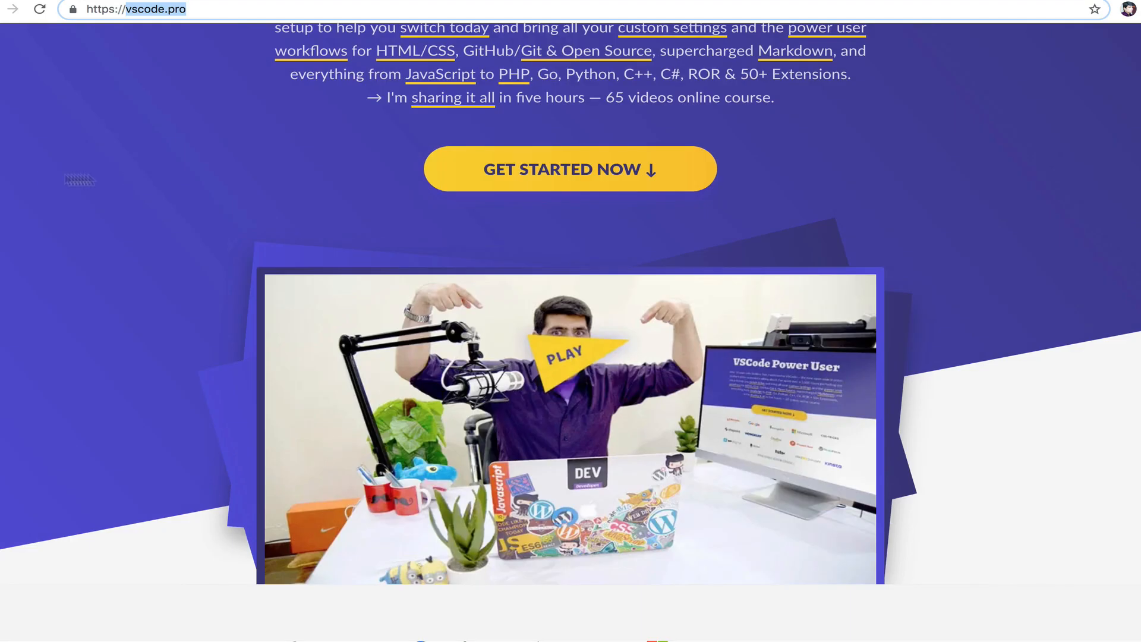
scroll(up, 3)
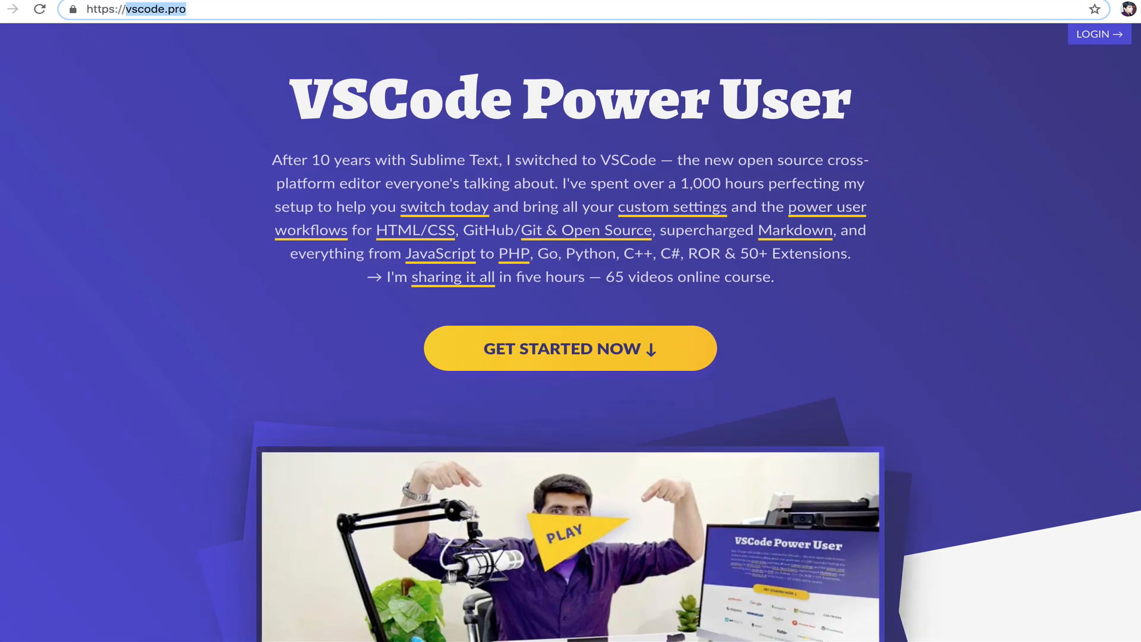